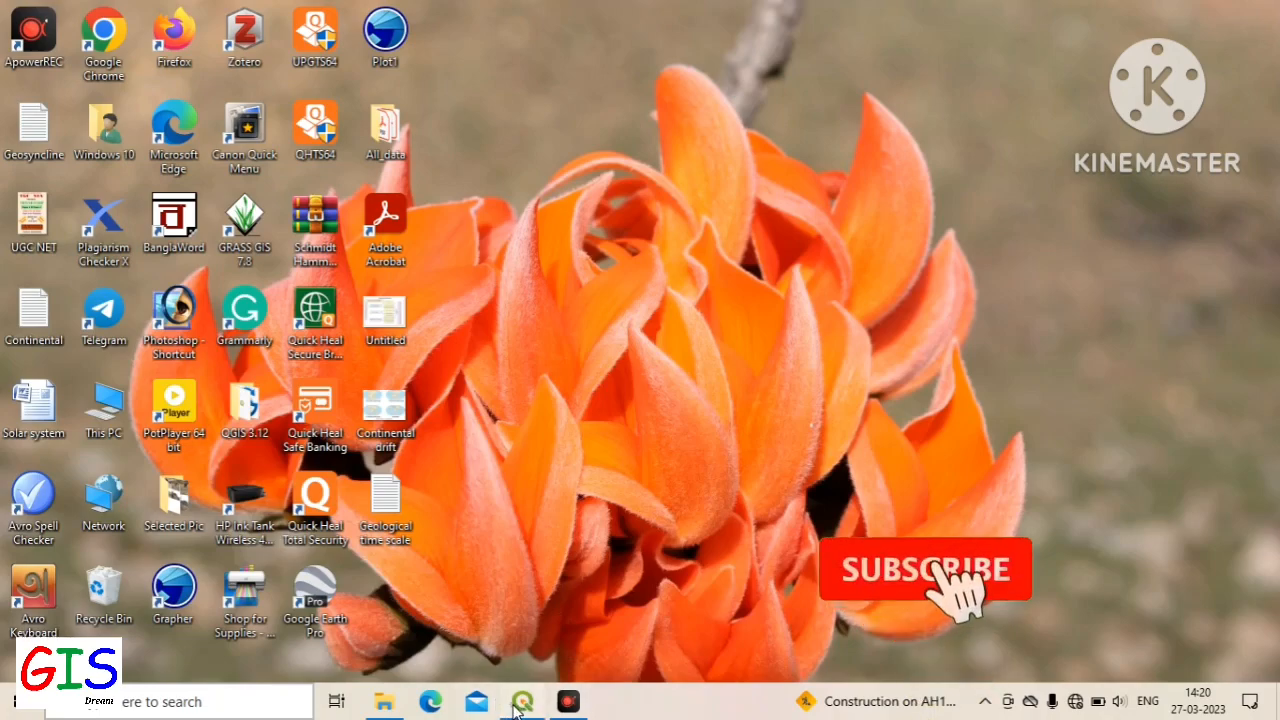
Step: Launch QGIS from the taskbar to get a new, untitled project
click(521, 701)
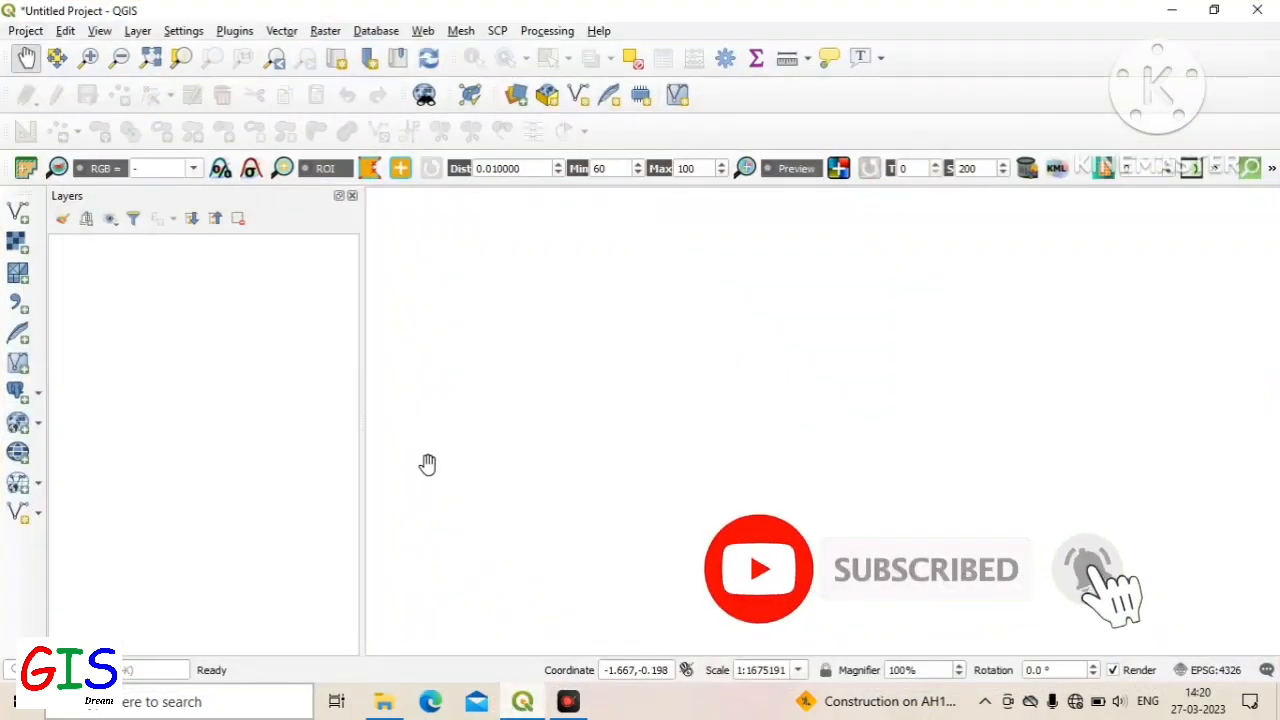
mouse_move(449, 308)
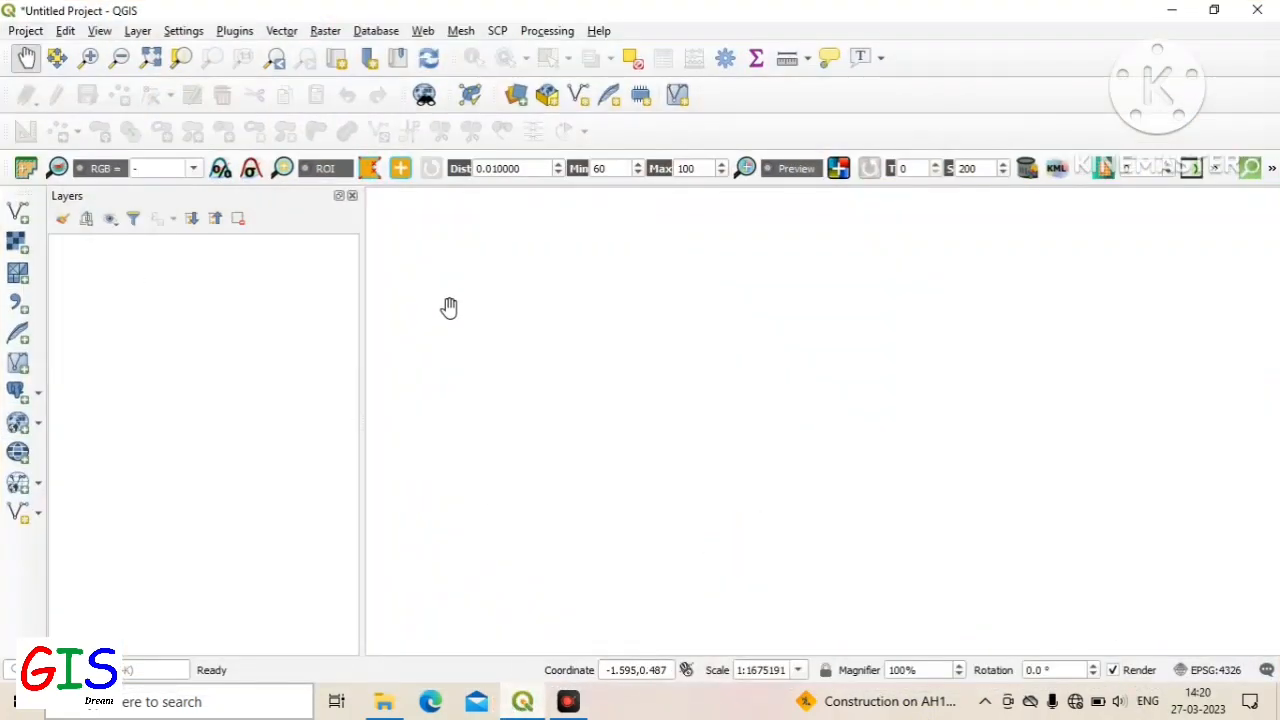
Step: Add F:\QGITranning\Bankura_Boundary.shp to the map as a vector layer
click(138, 30)
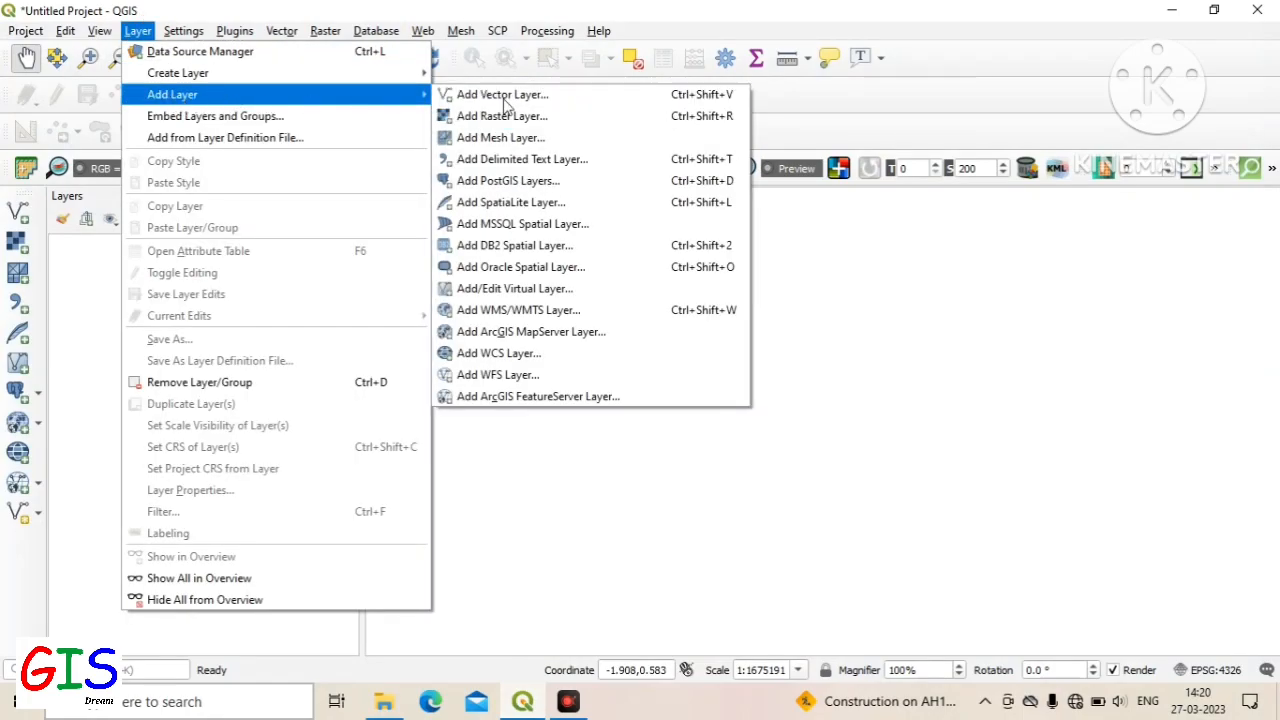
click(501, 94)
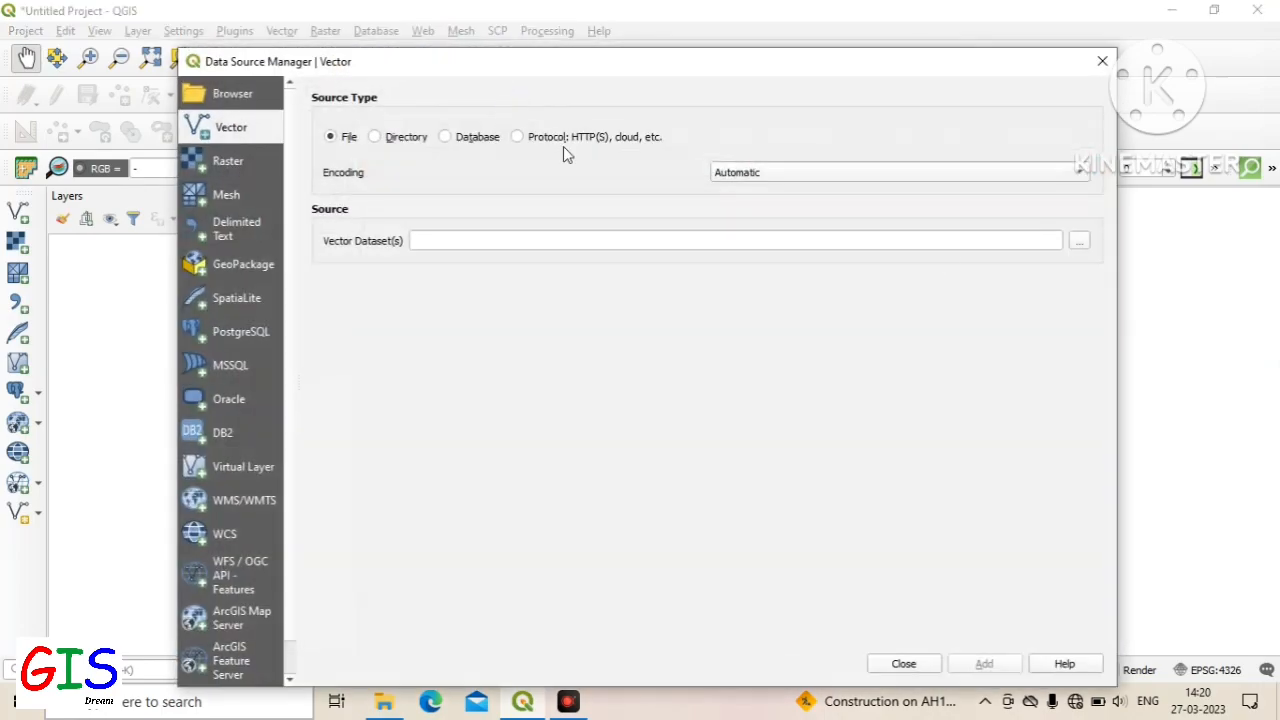
click(1079, 240)
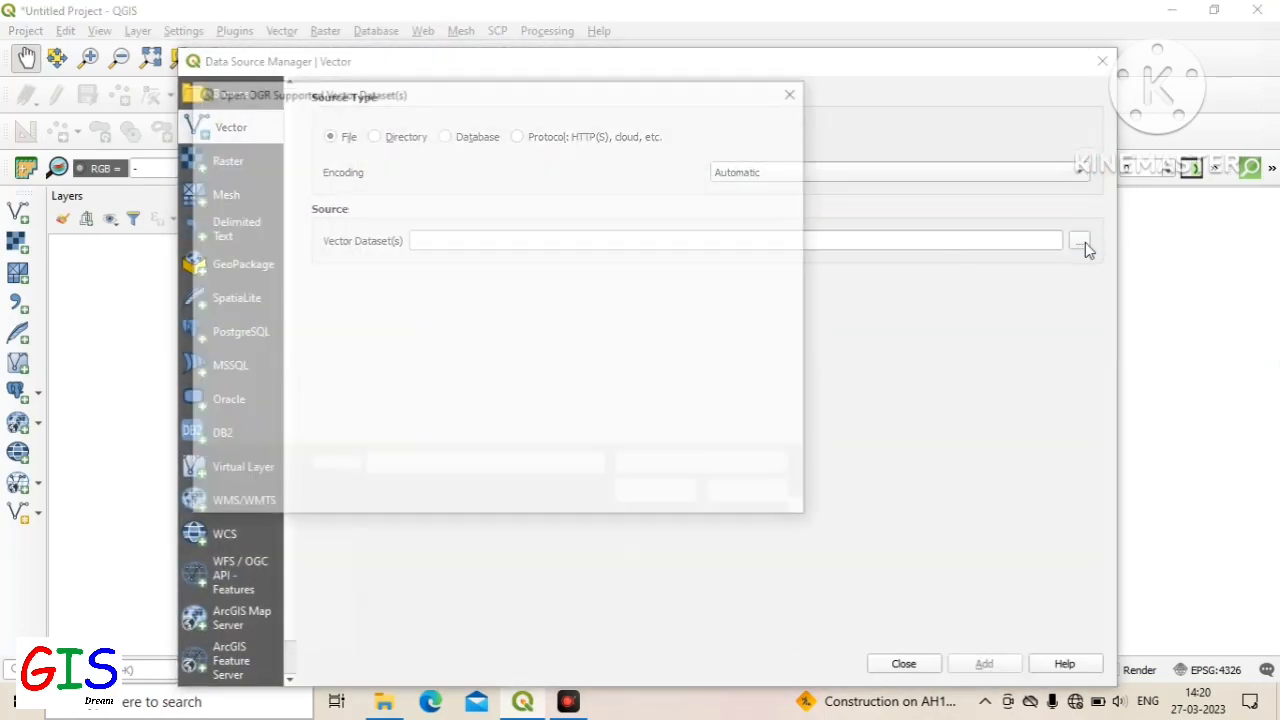
click(1080, 240)
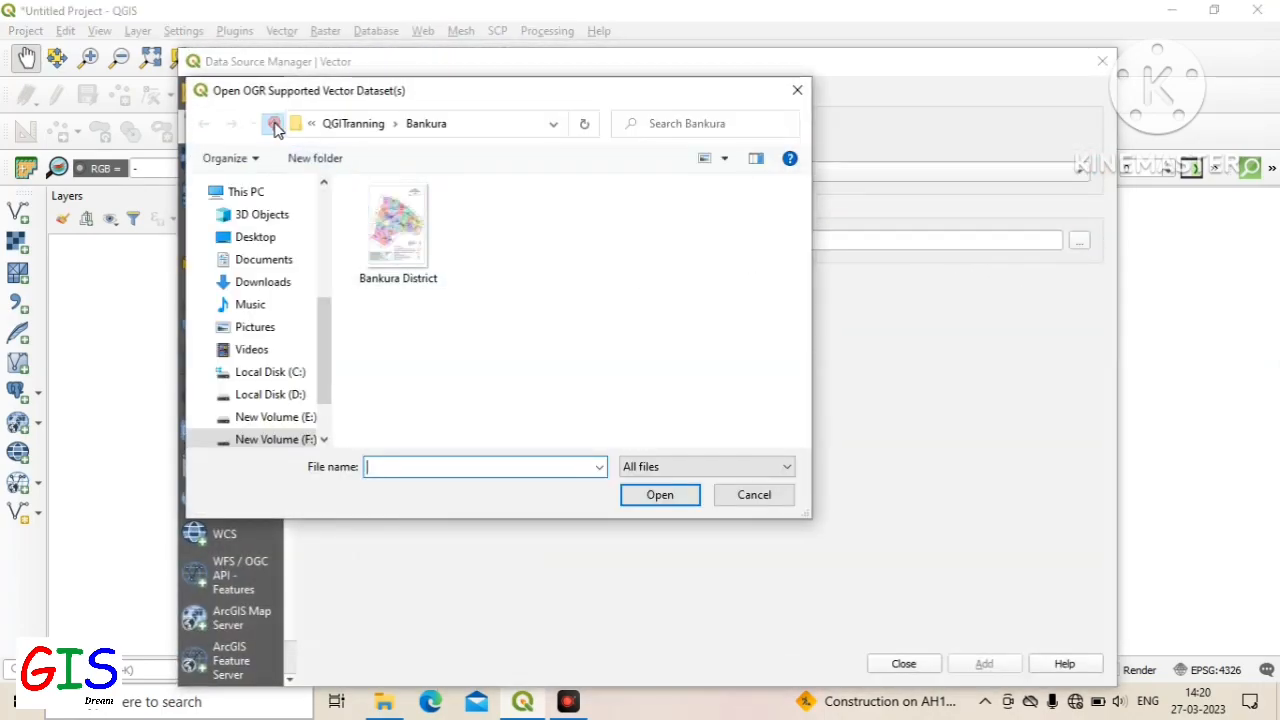
click(272, 123)
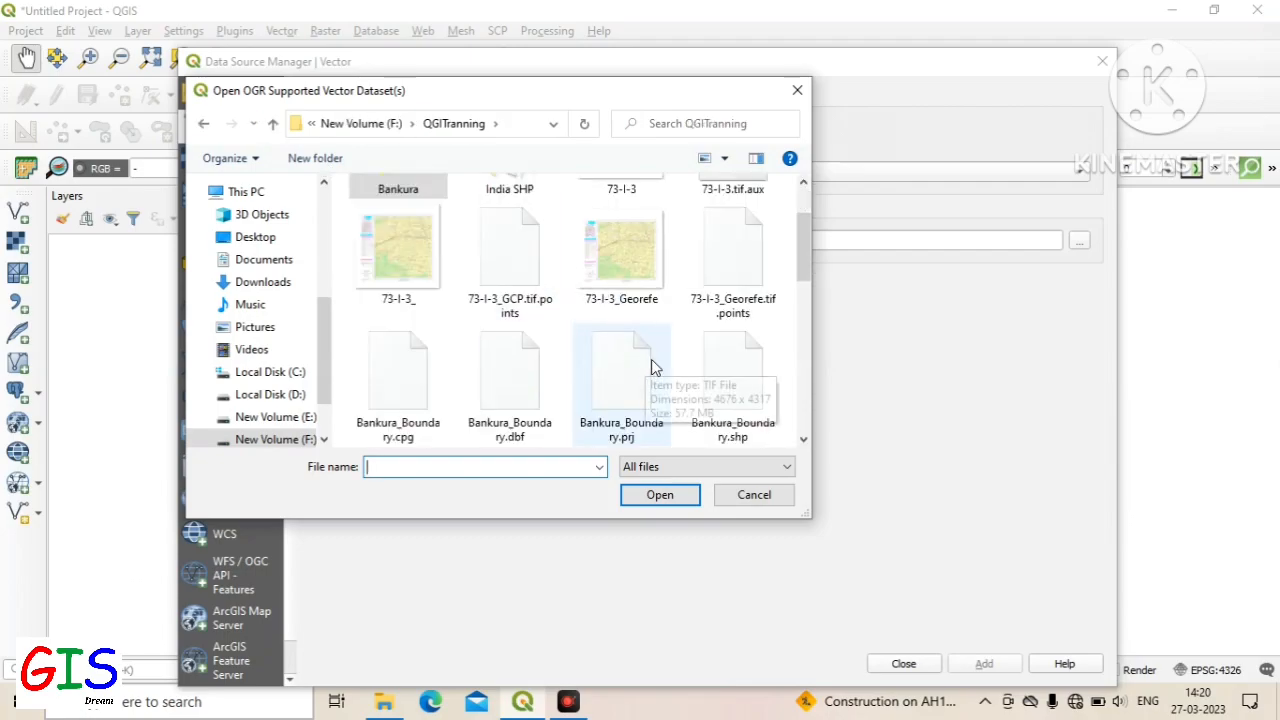
click(732, 375)
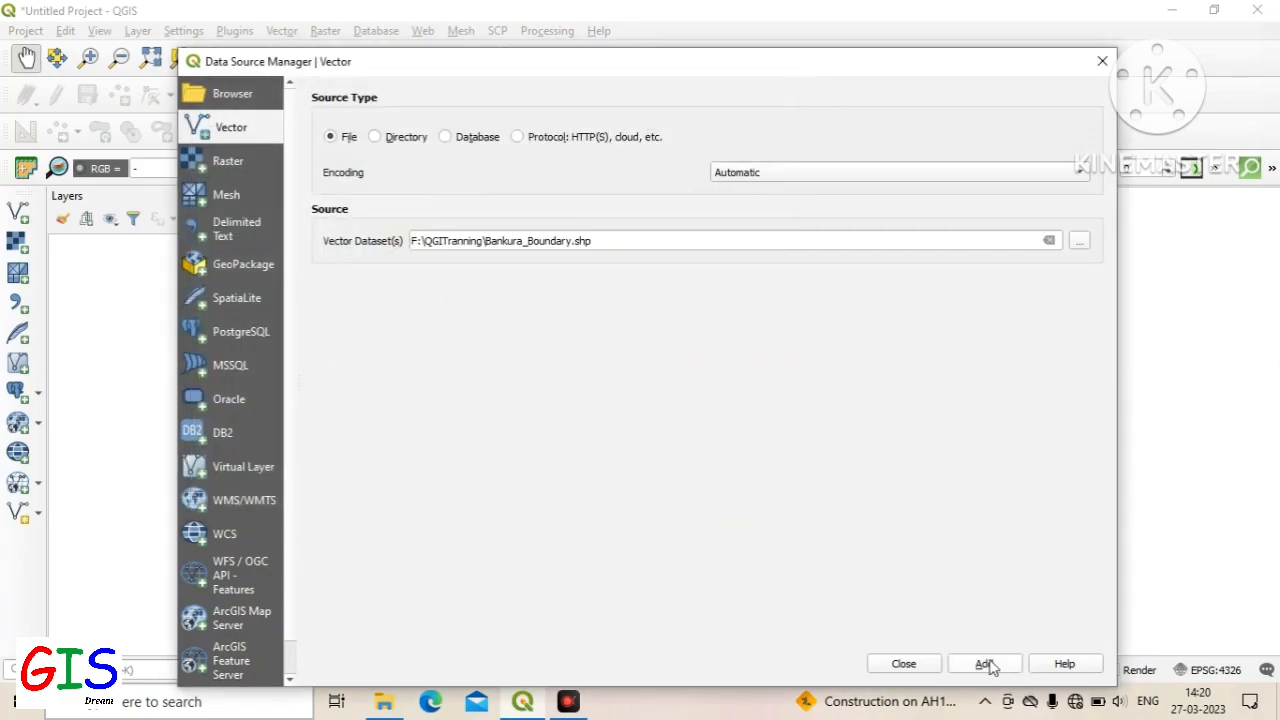
click(984, 663)
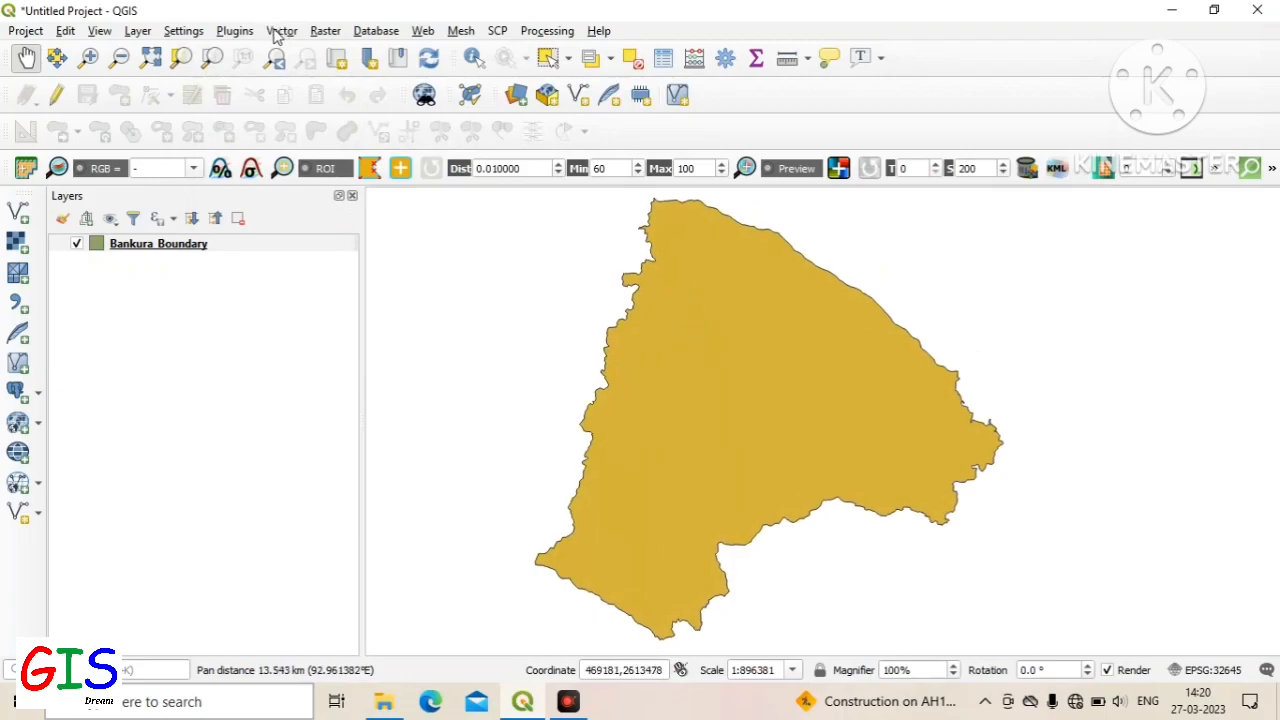
Step: Start the Raster Georeferencer and bring up its Open Raster file chooser
click(325, 30)
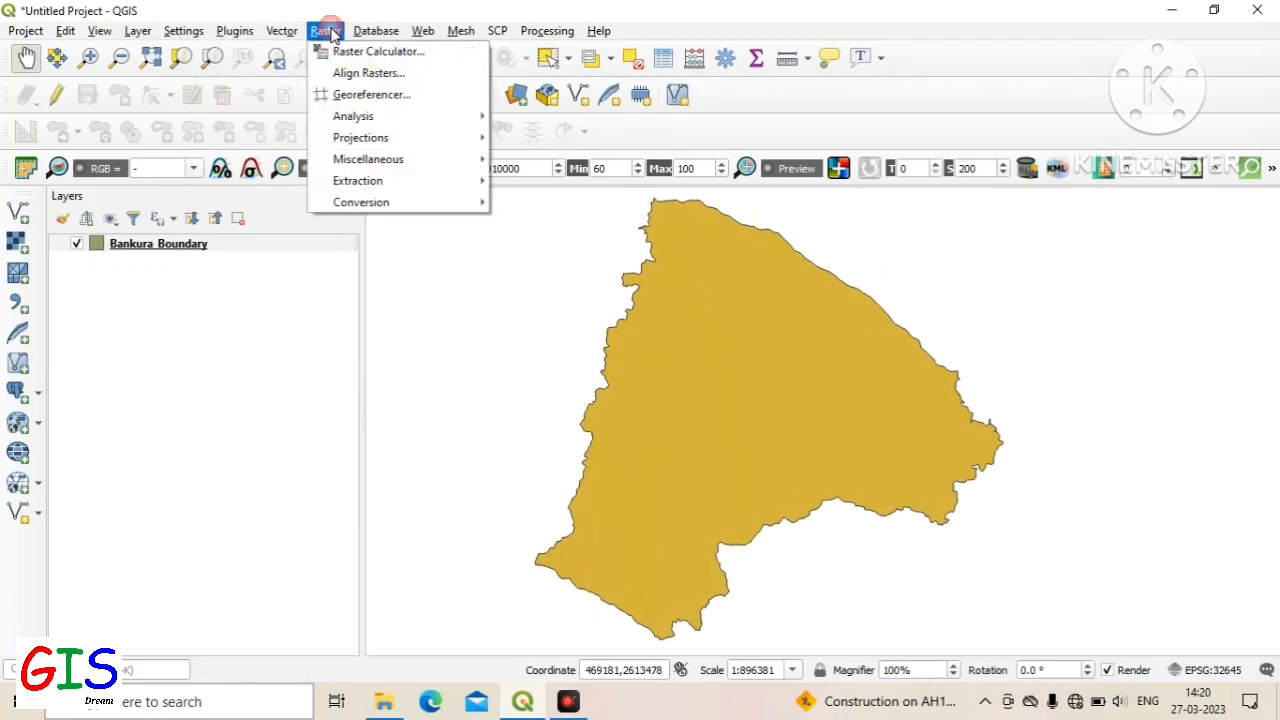
click(371, 94)
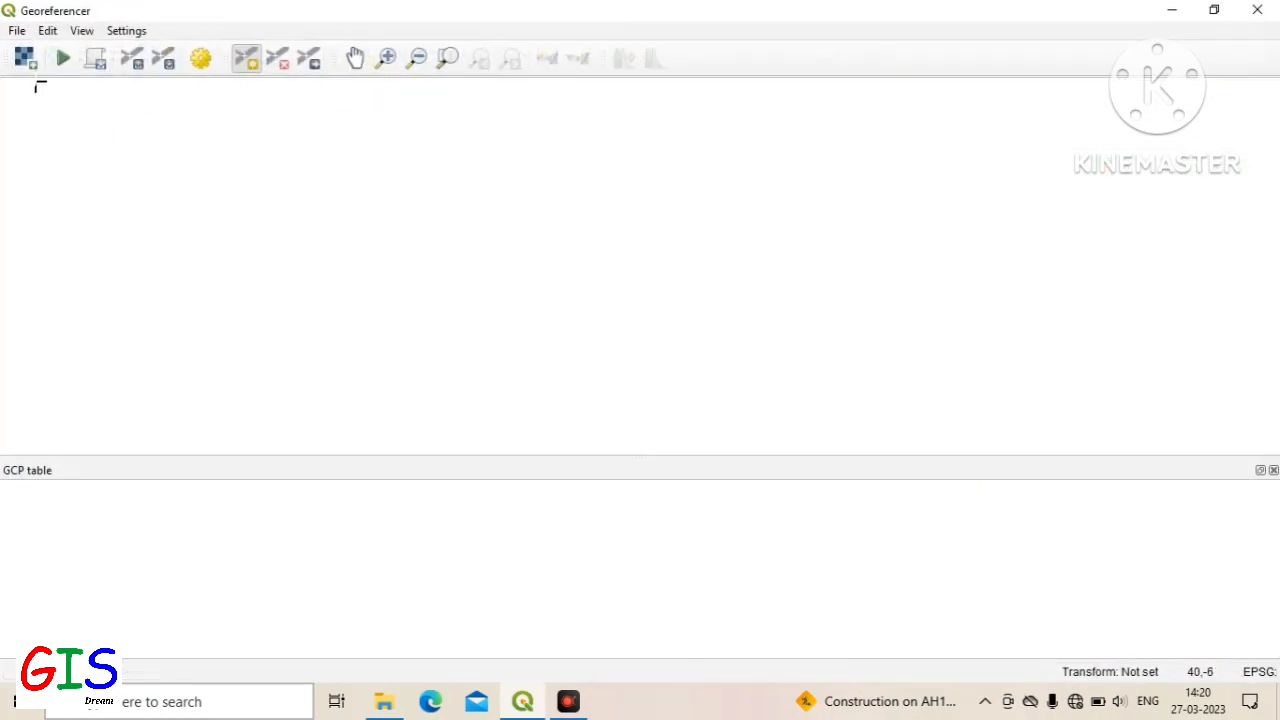
click(24, 57)
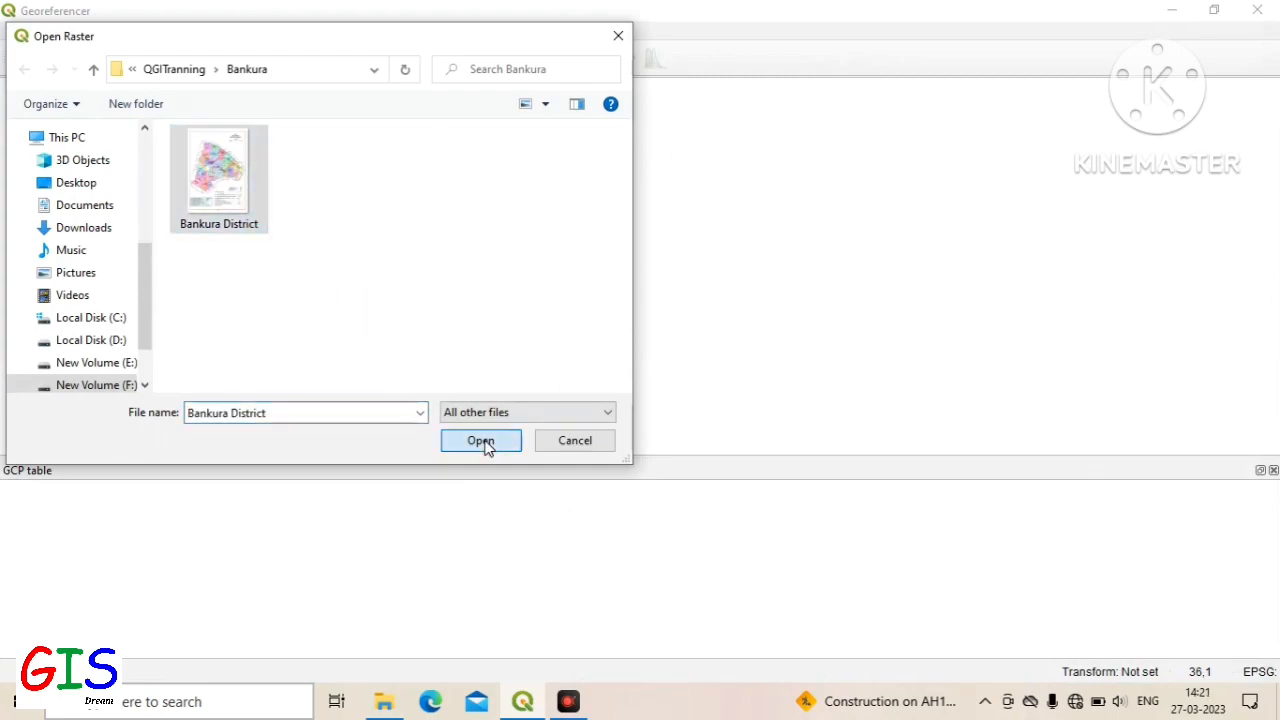
Step: Load Bankura District.jpg into the Georeferencer
click(481, 441)
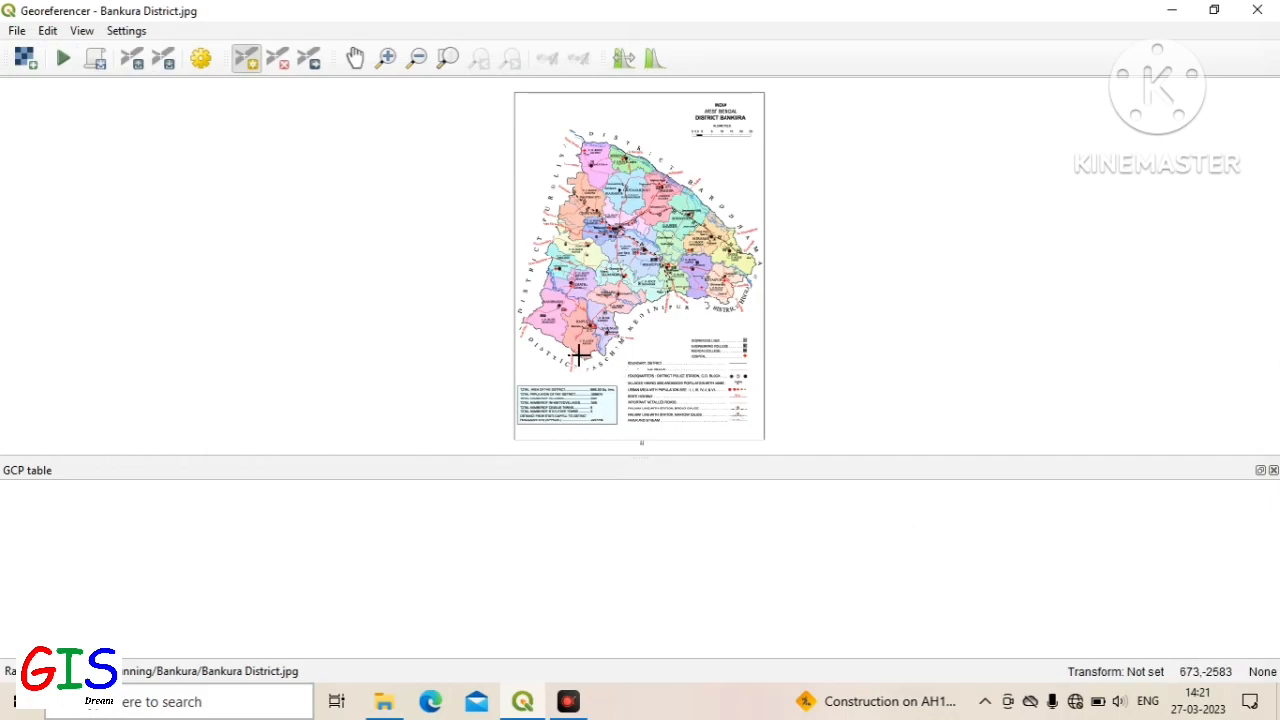
mouse_move(575, 140)
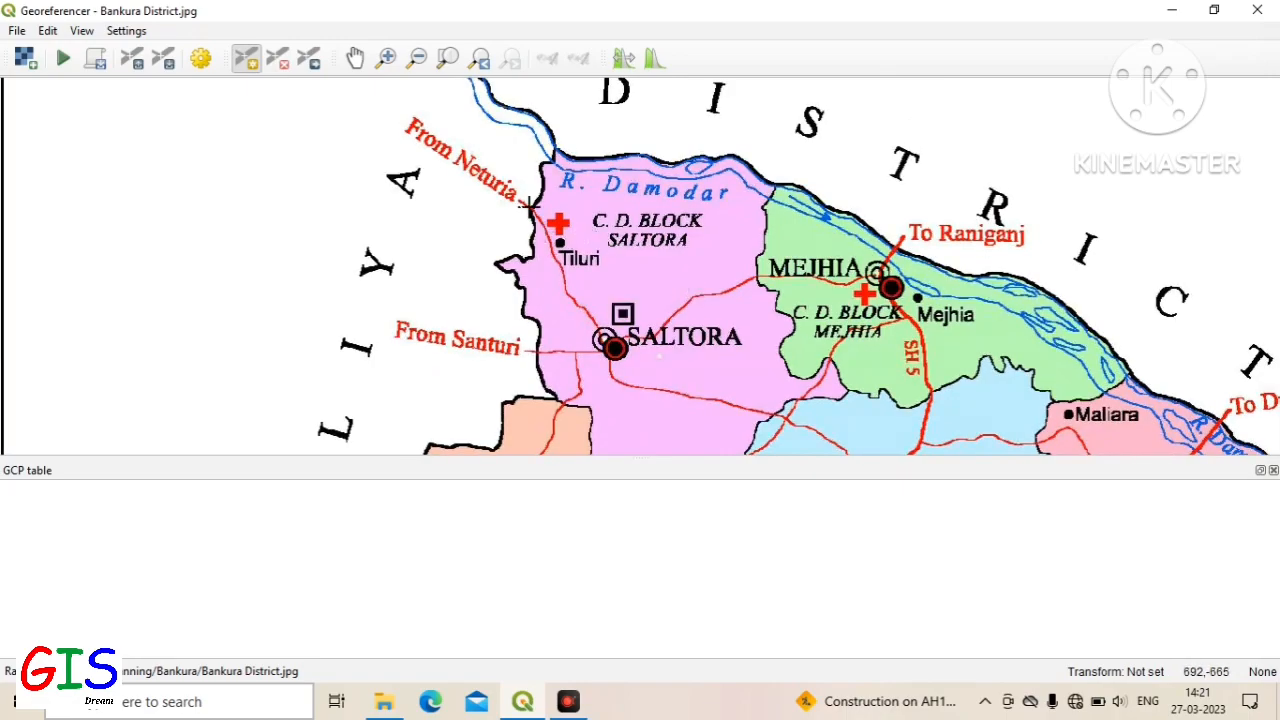
mouse_move(1249, 636)
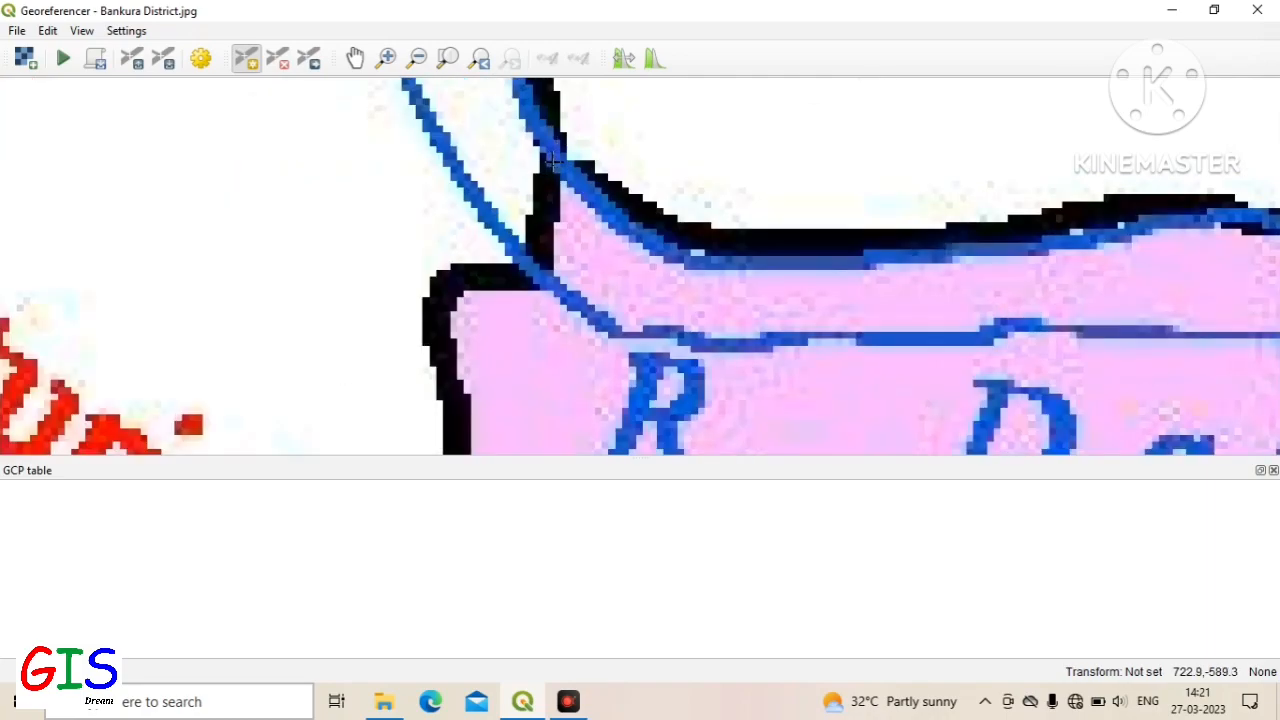
Step: Add the first GCP at a boundary corner, using coordinates picked from the map canvas
click(553, 160)
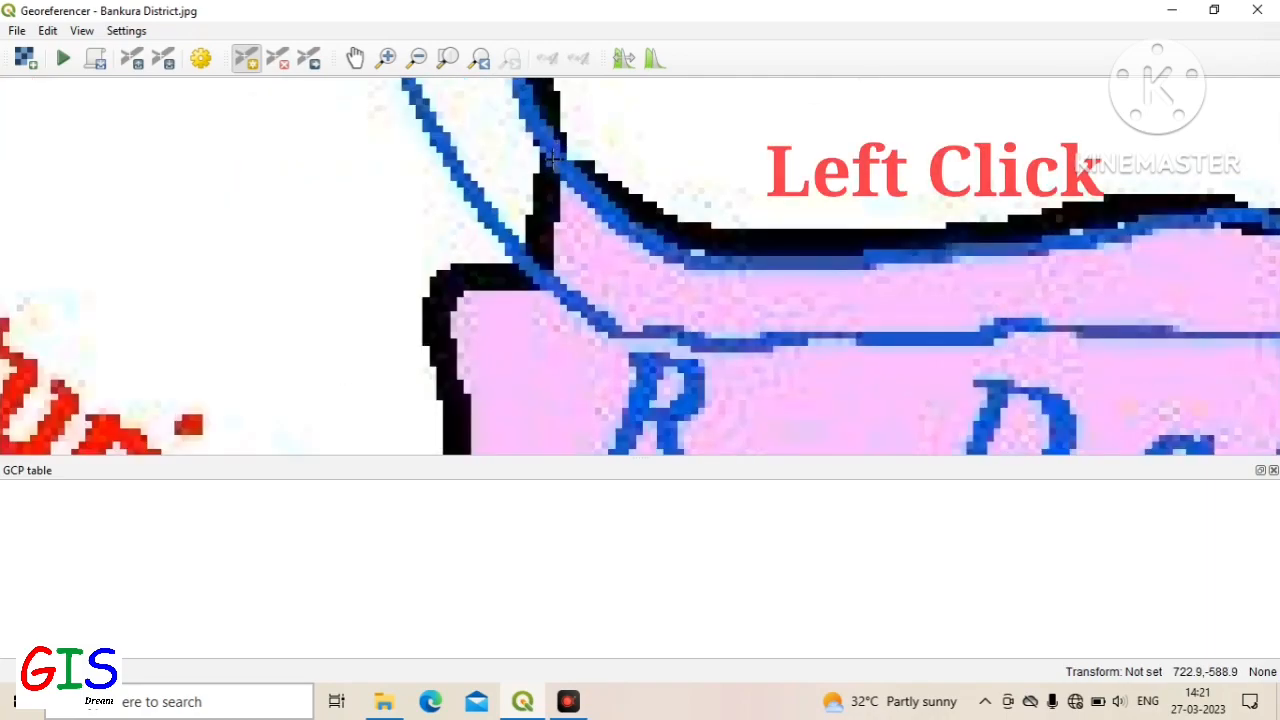
click(553, 157)
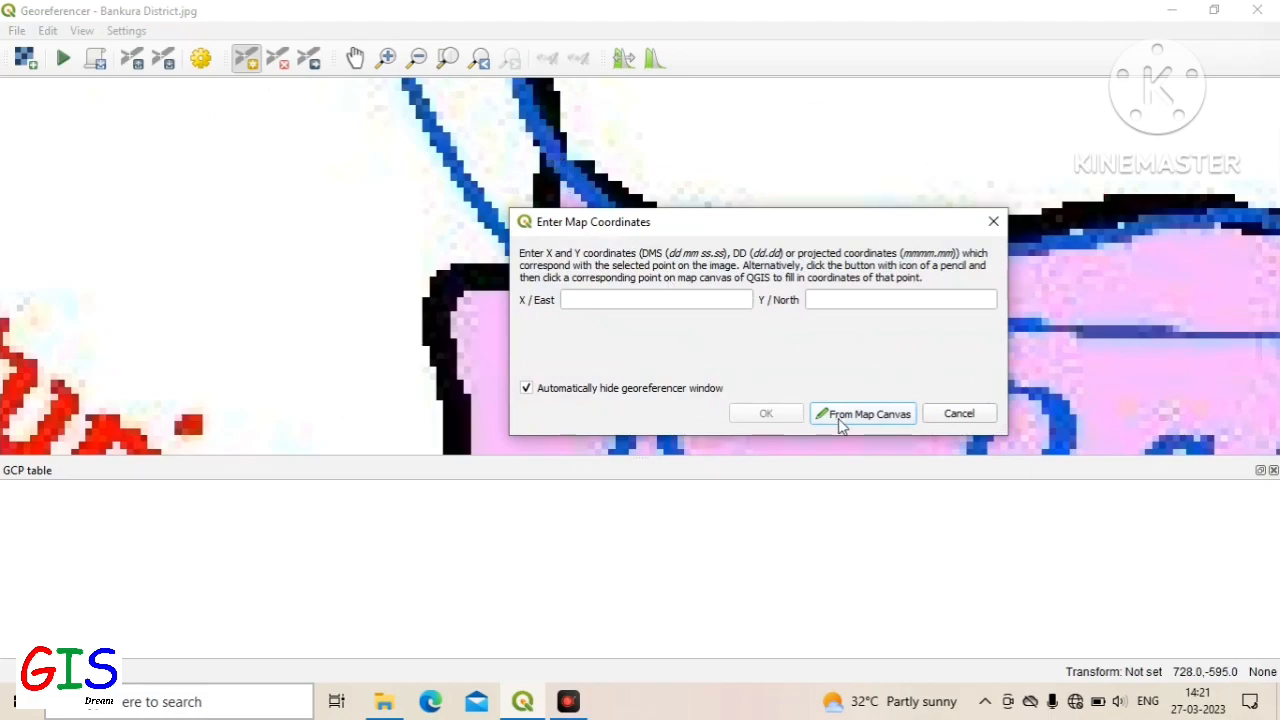
mouse_move(875, 422)
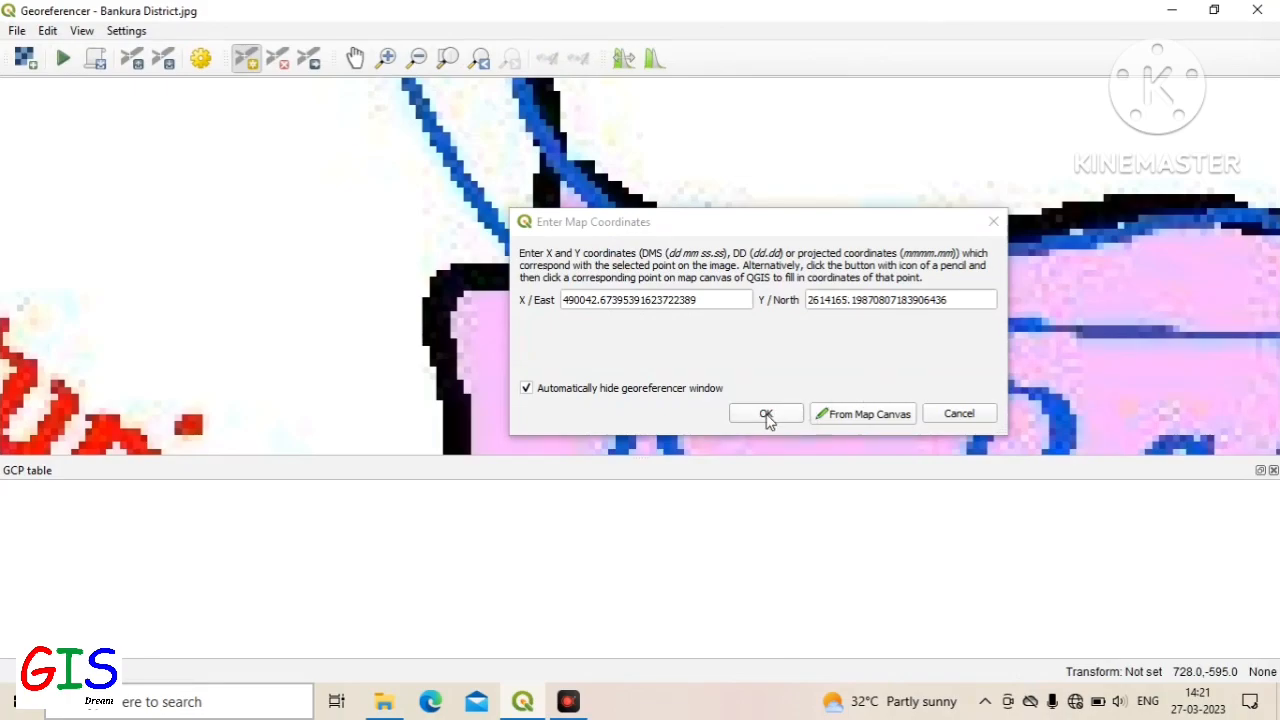
click(765, 413)
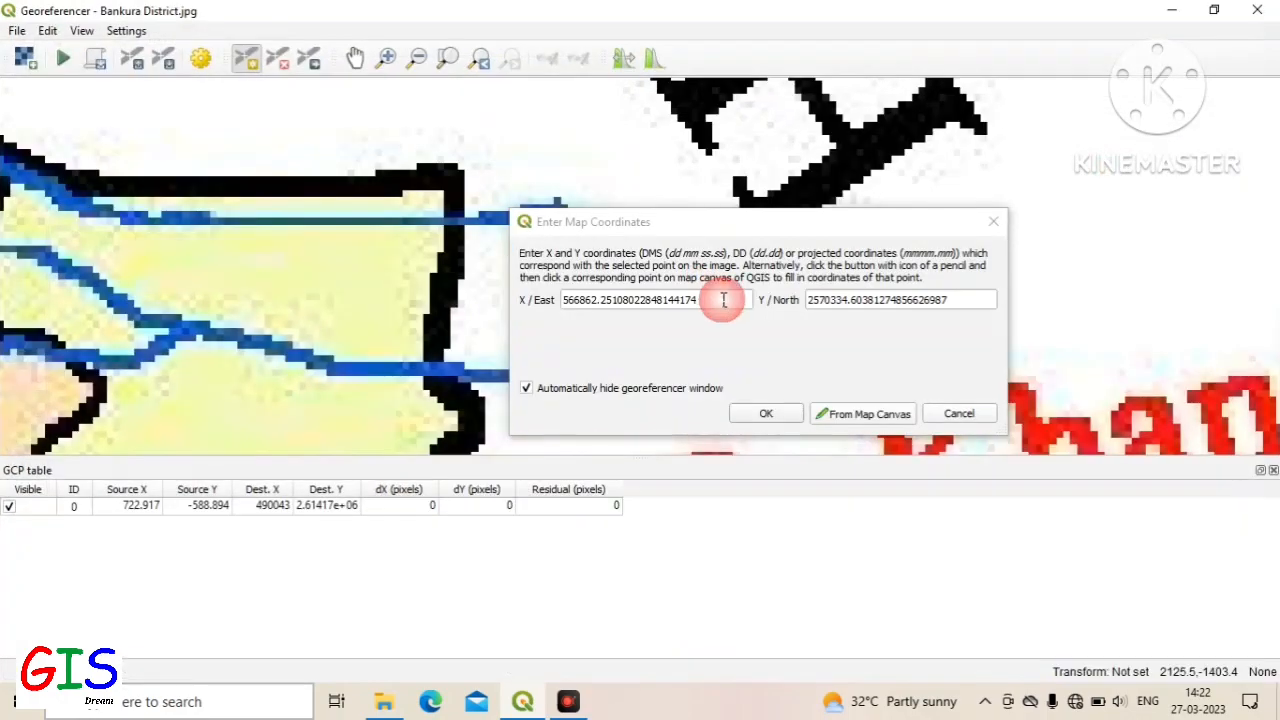
Step: Confirm GCPs two to four, including the boundary's western corner, for four GCPs total
click(766, 413)
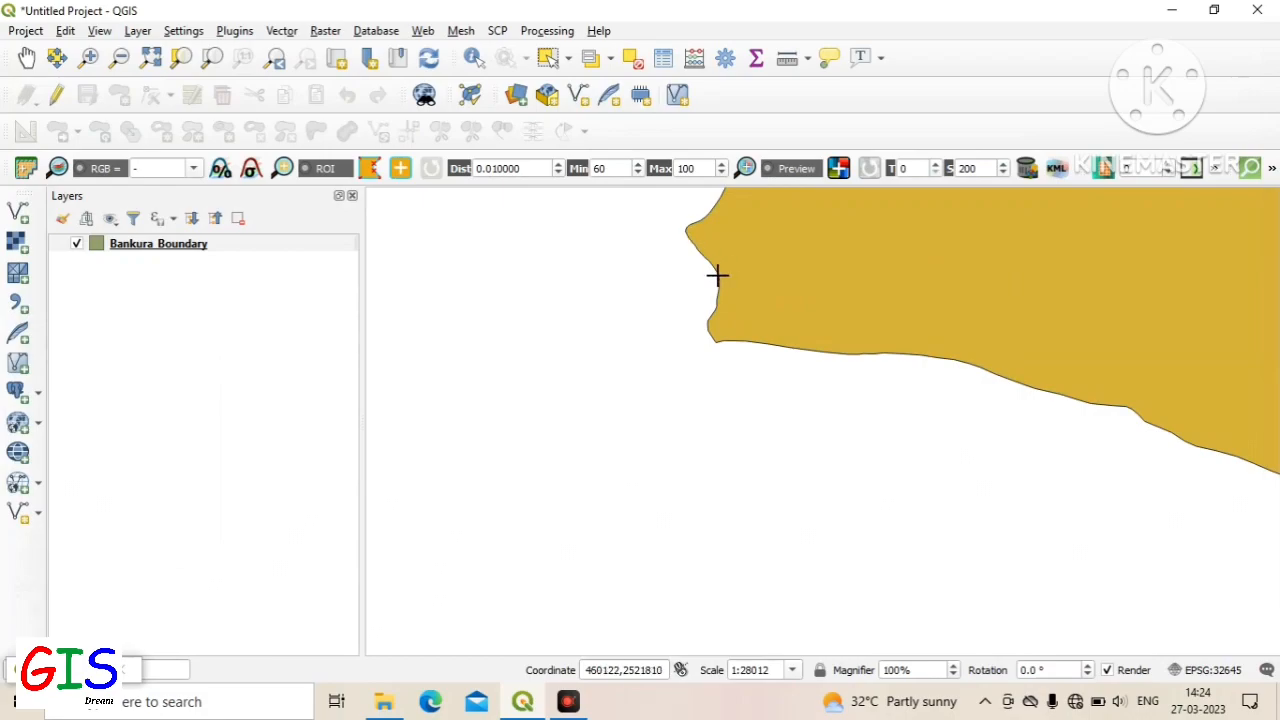
mouse_move(680, 238)
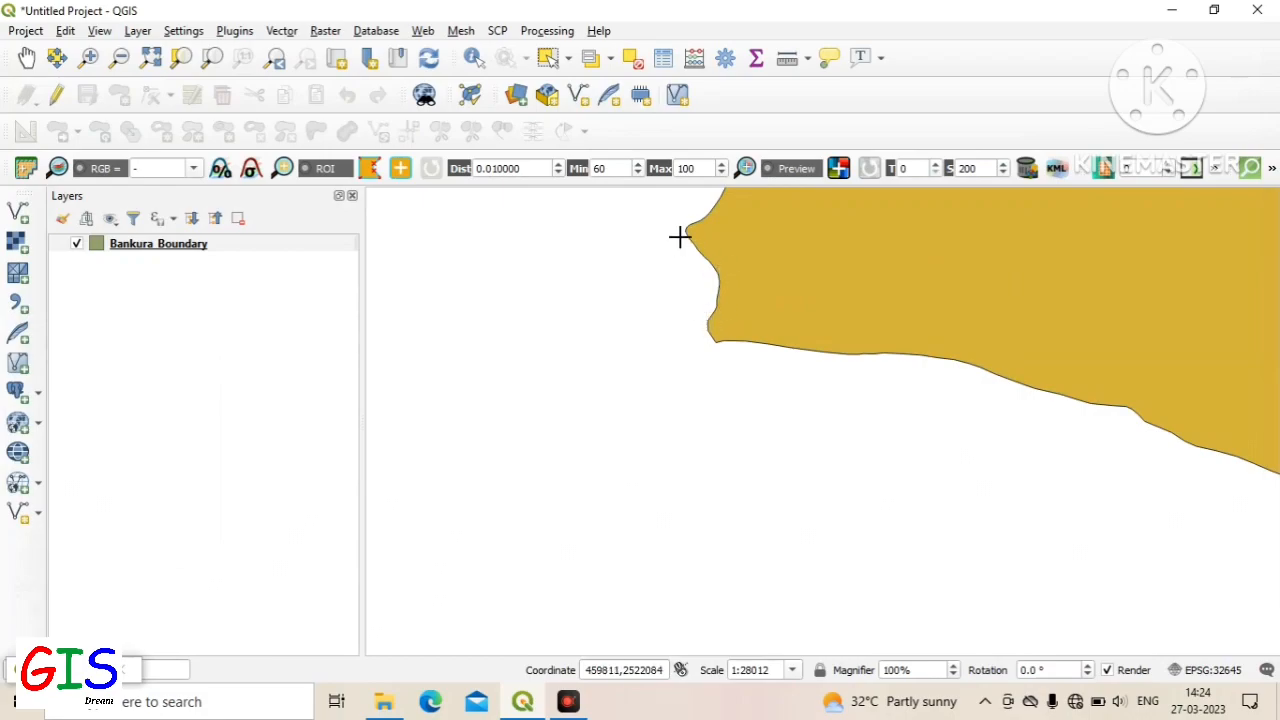
click(680, 238)
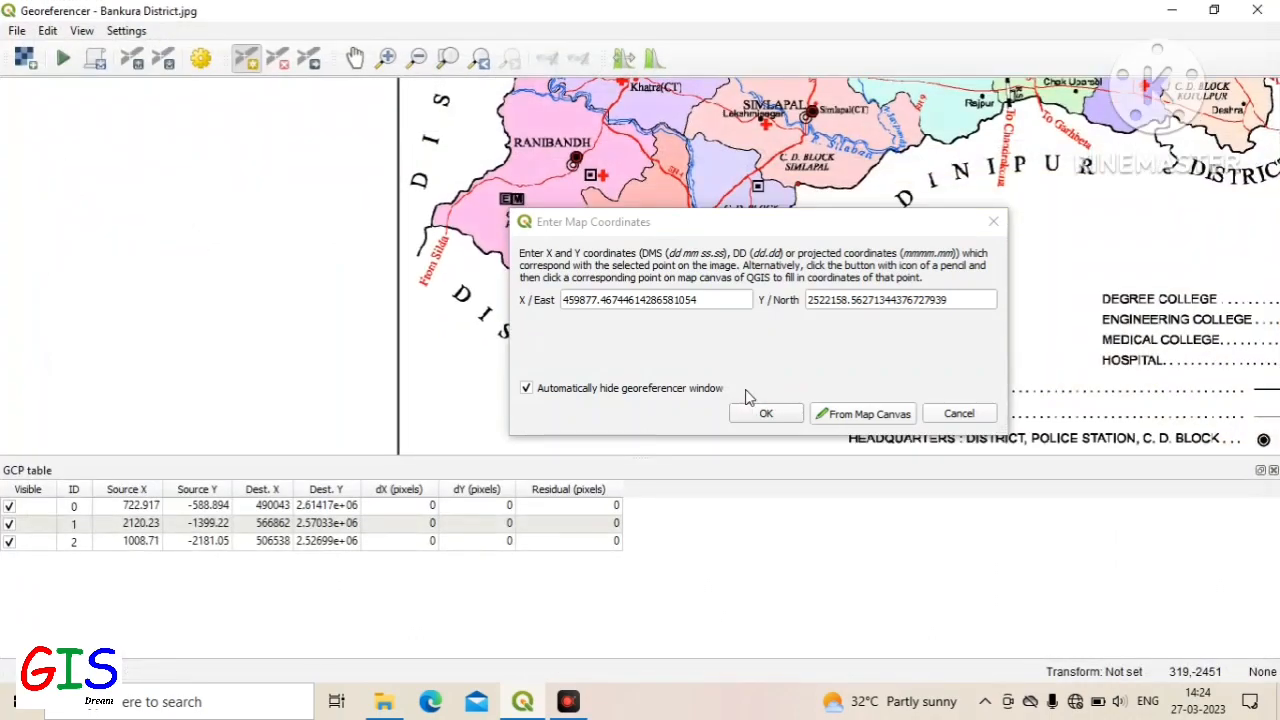
click(765, 413)
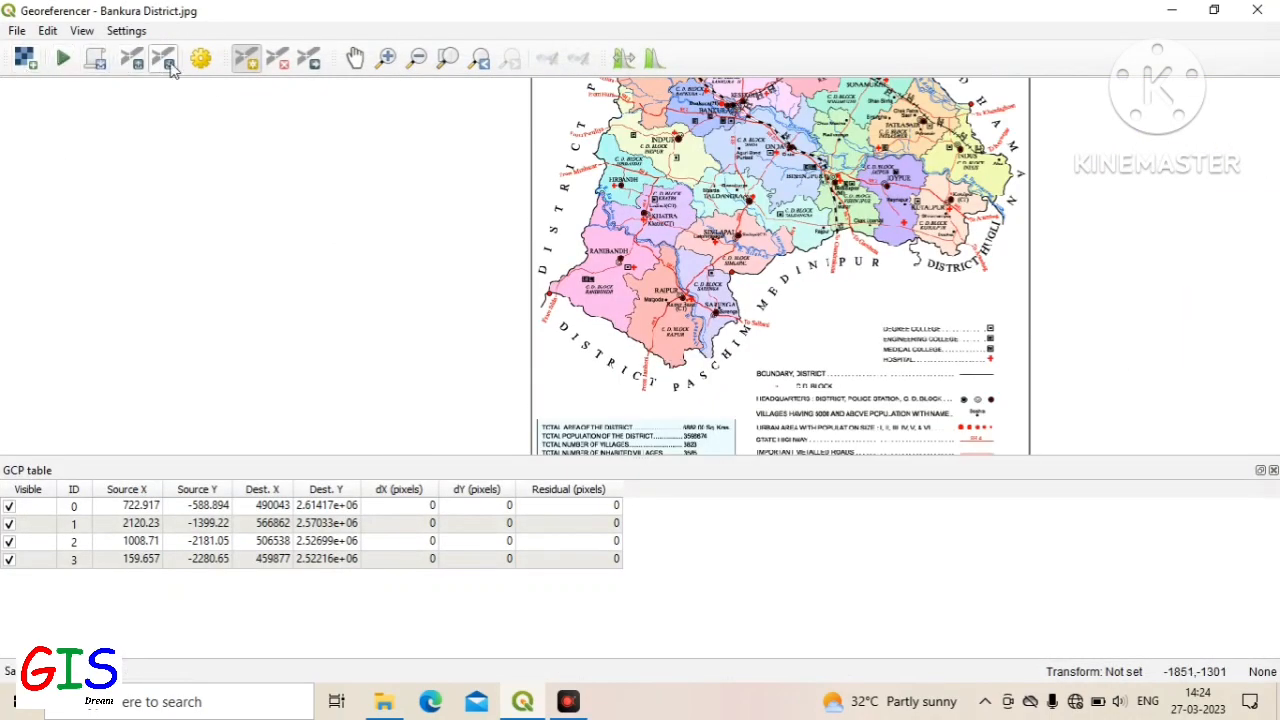
click(163, 58)
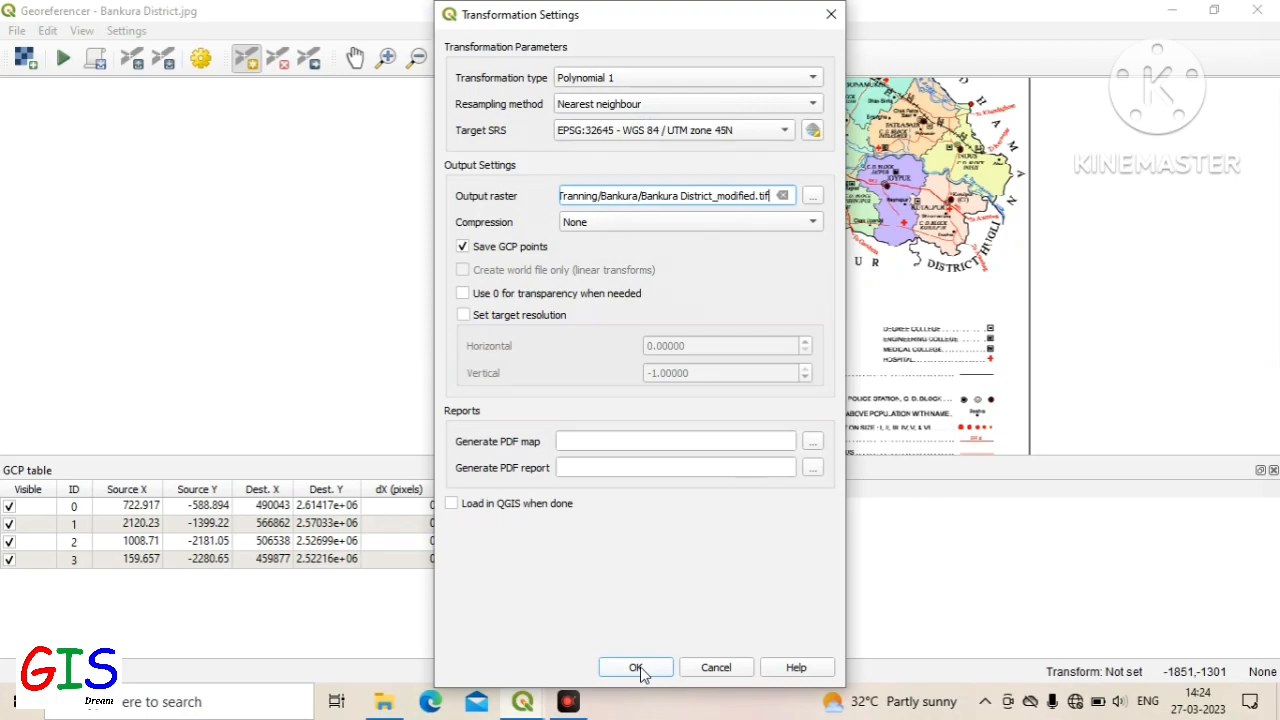
Step: Accept Polynomial 1, Nearest neighbour, EPSG:32645 and generate Bankura District_modified.tif
click(636, 667)
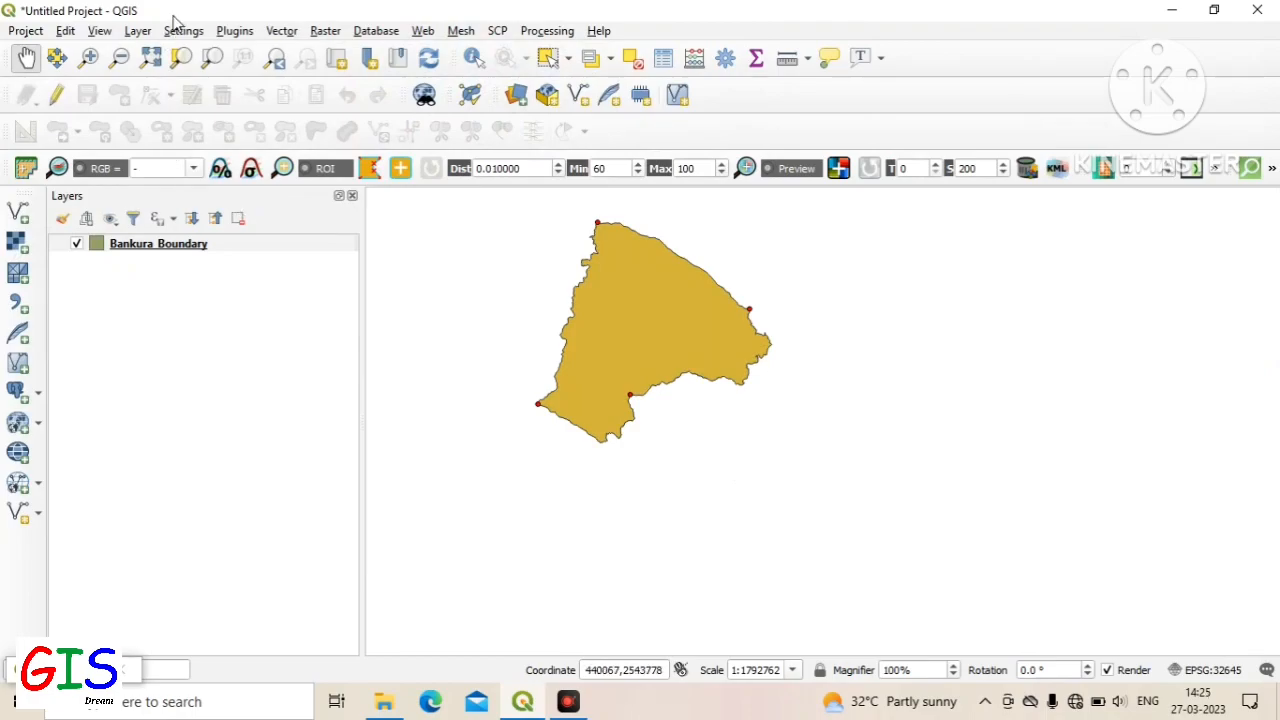
Step: Add Bankura District_modified.tif to the project as a raster layer
click(138, 30)
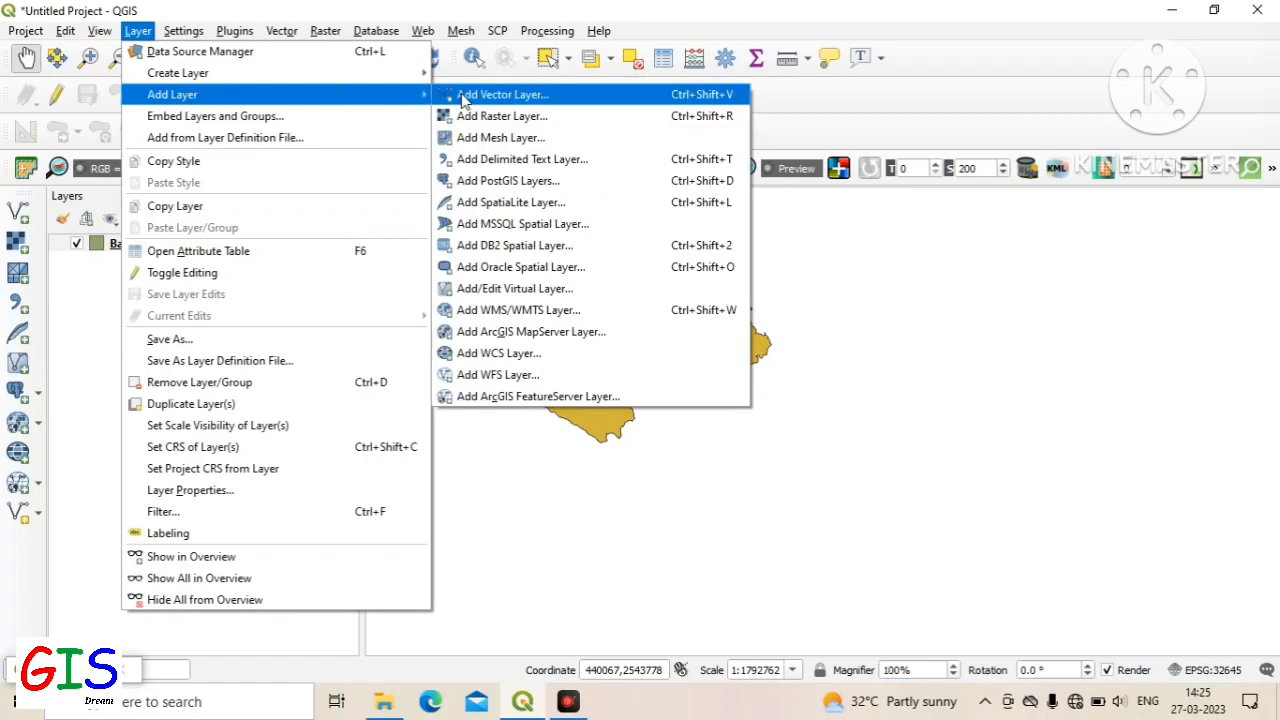
click(503, 116)
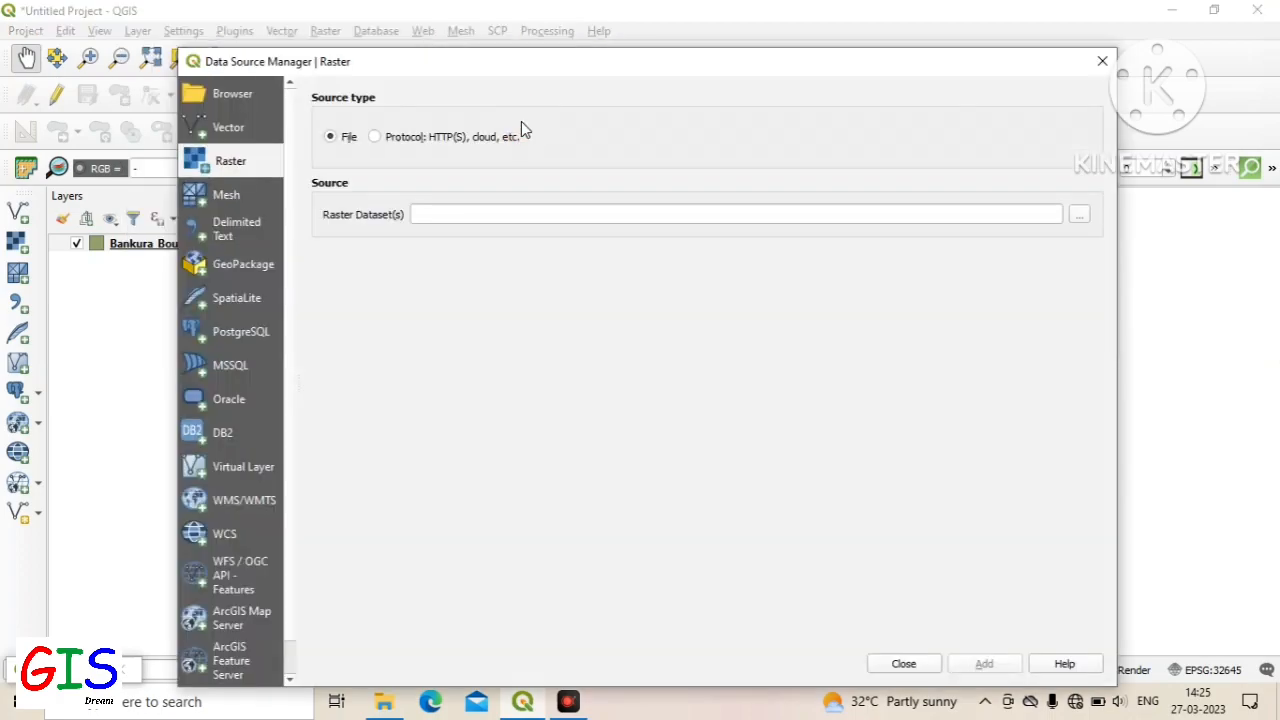
click(1079, 214)
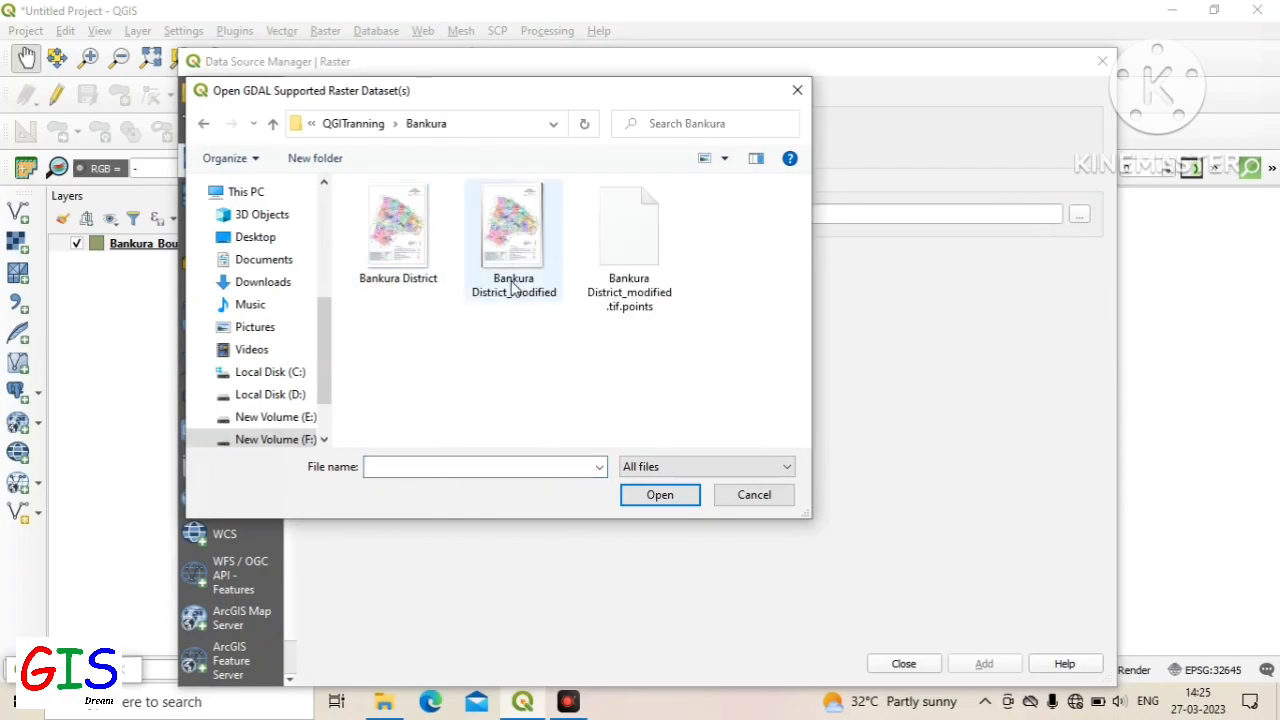
click(513, 230)
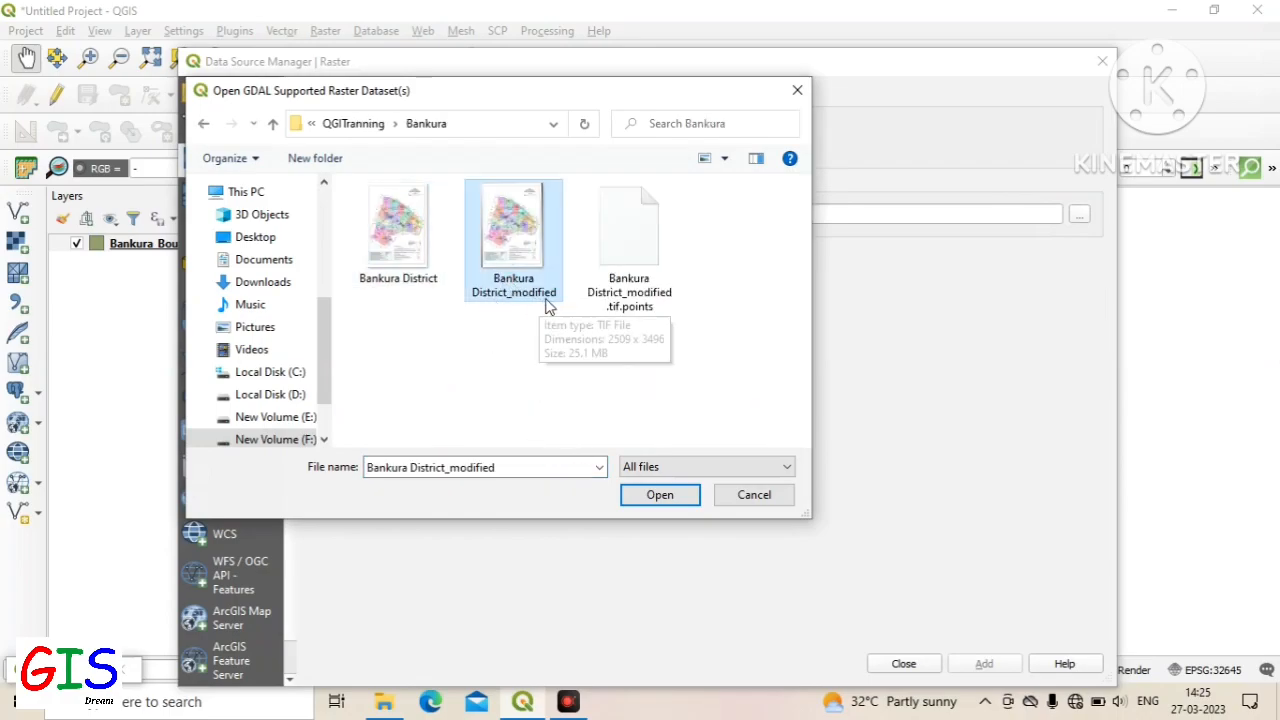
click(660, 494)
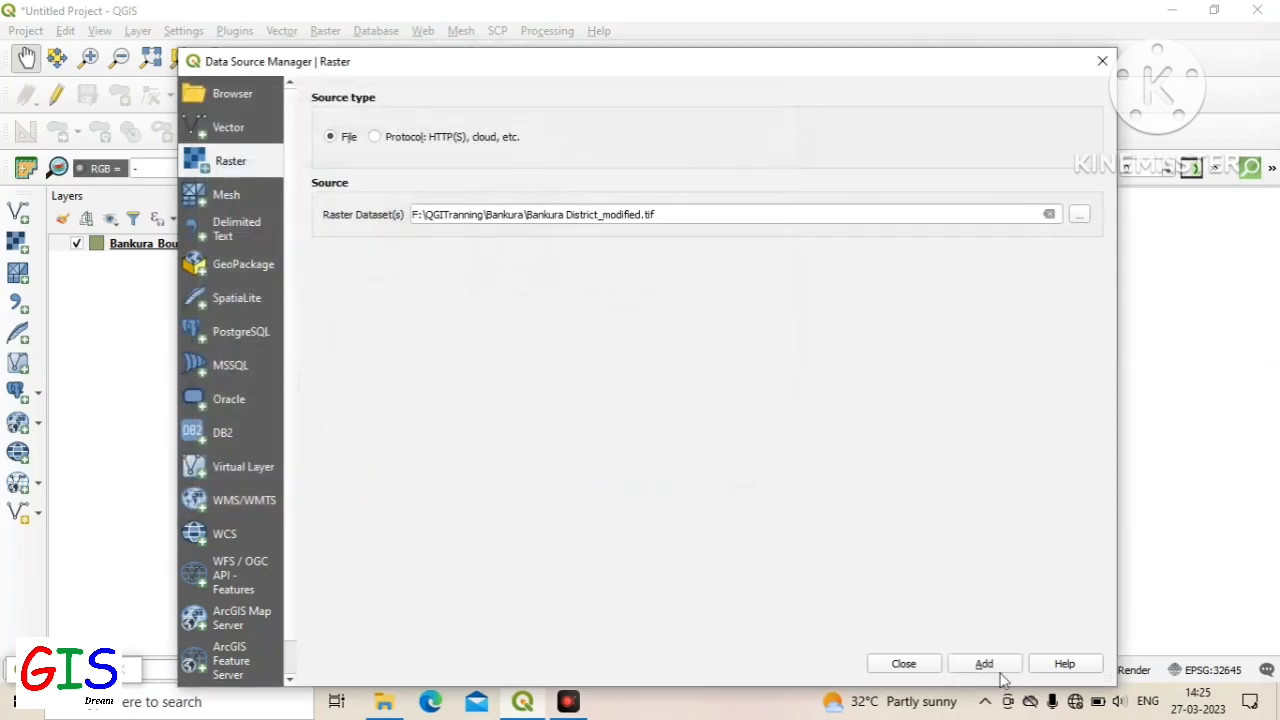
click(983, 663)
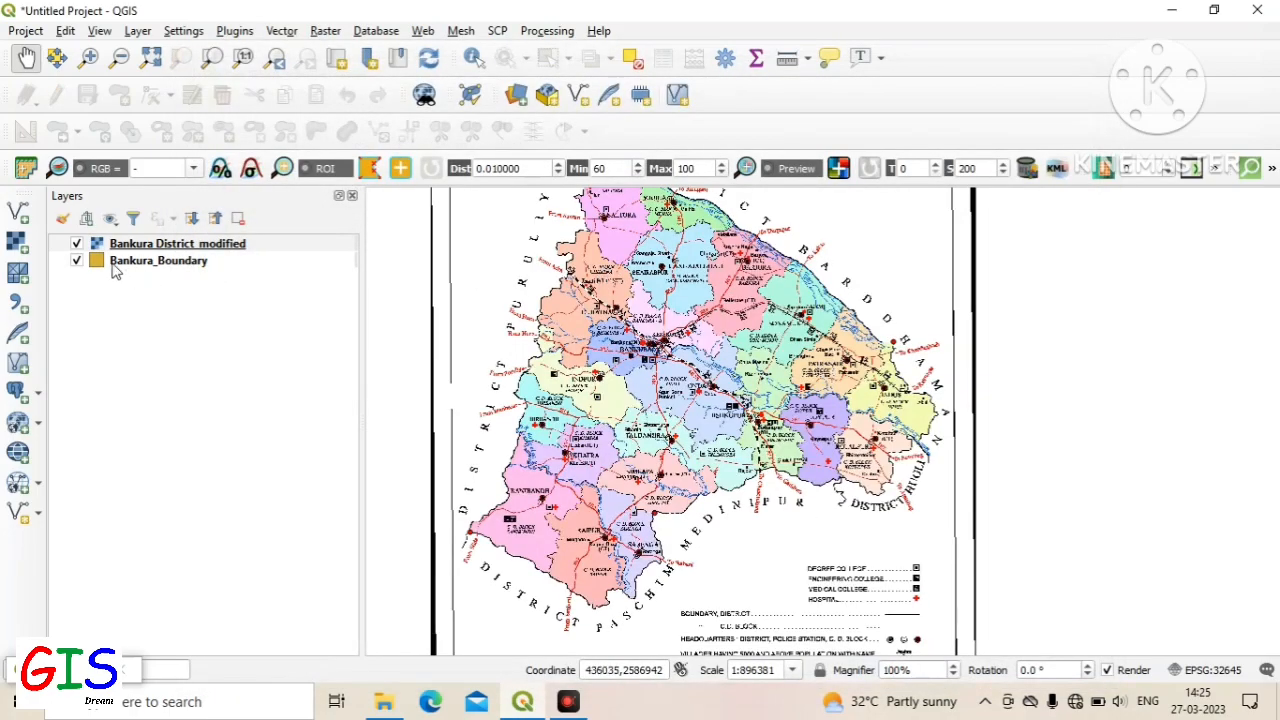
Step: Move Bankura_Boundary above Bankura District_modified in the Layers panel
click(158, 260)
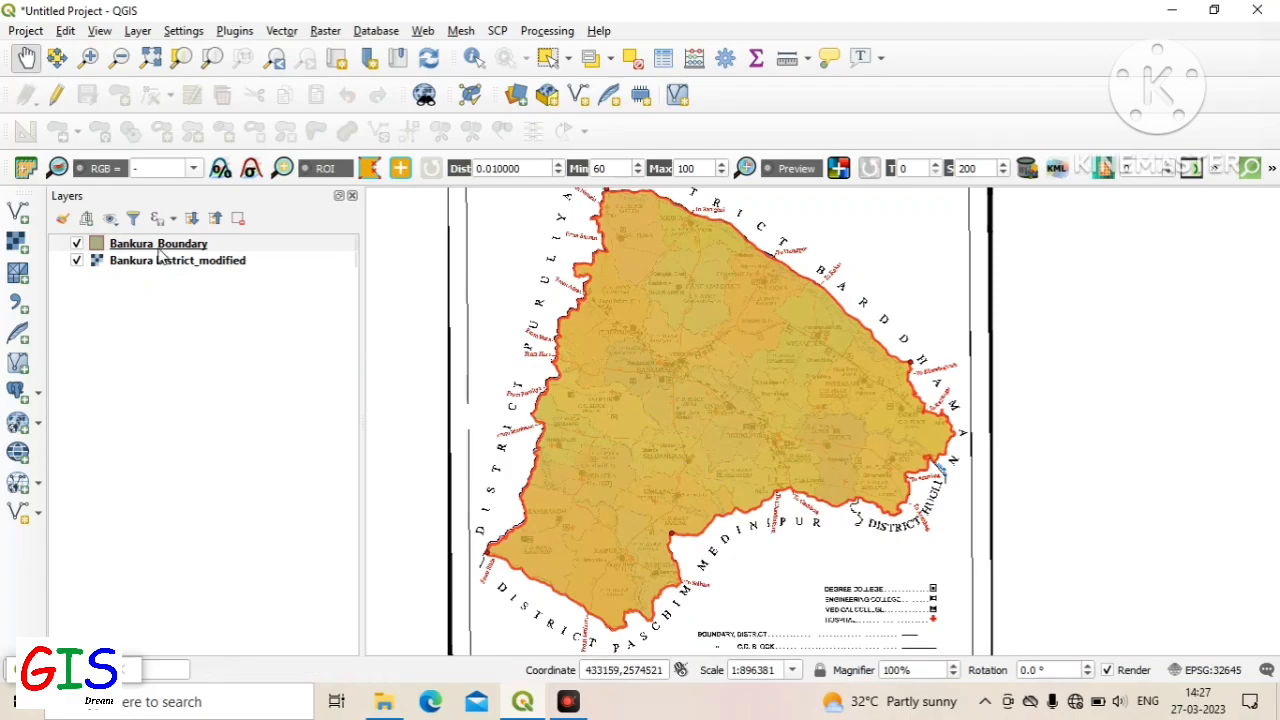
click(158, 243)
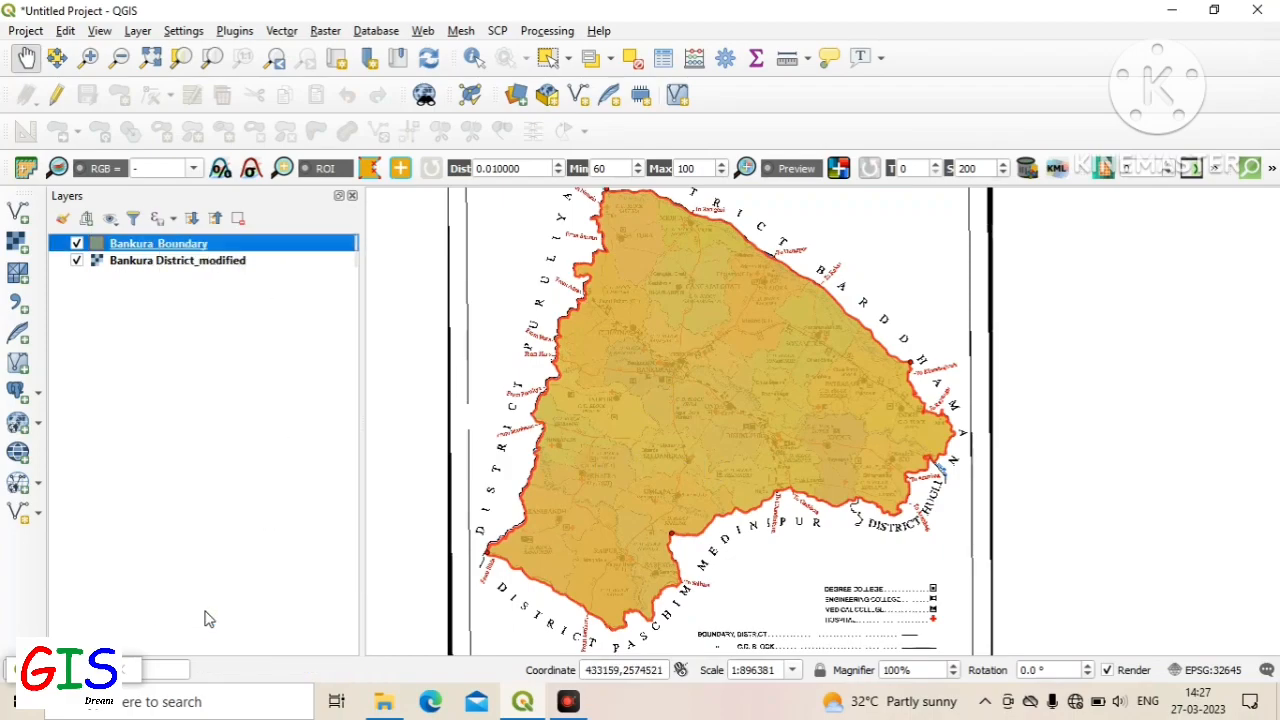
Step: Set the Bankura_Boundary symbology fill style to No Brush
double_click(158, 243)
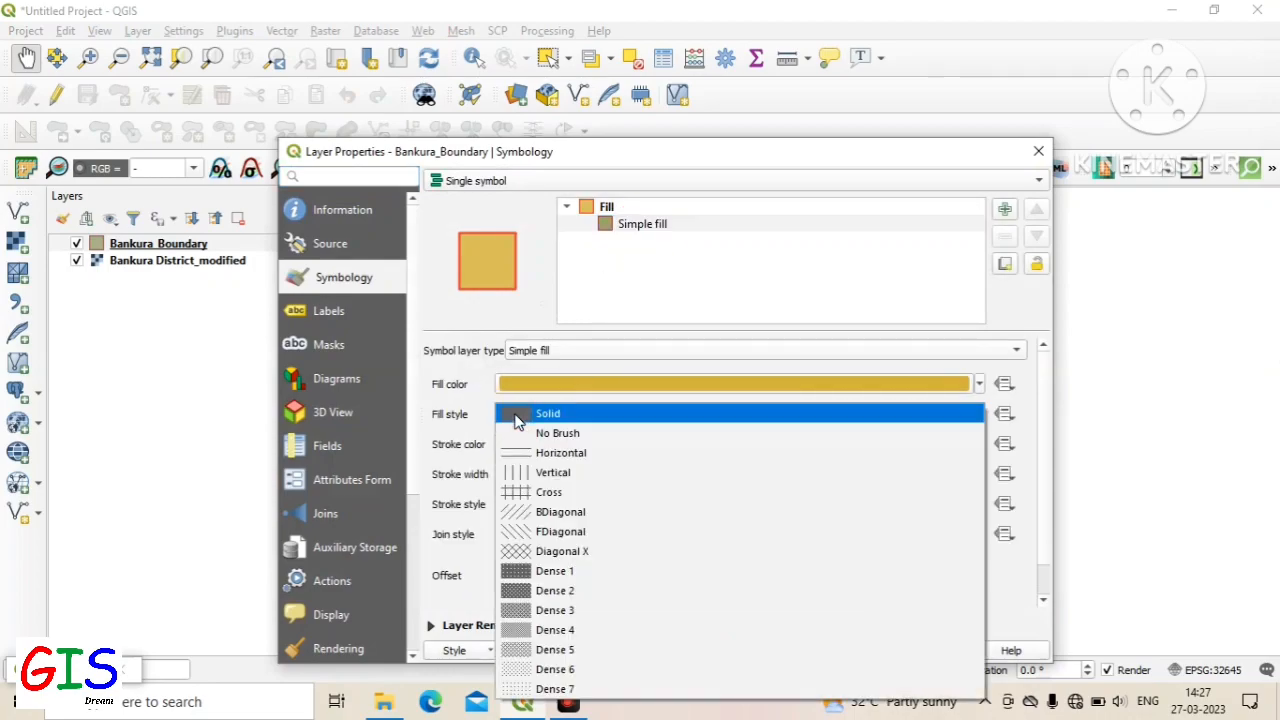
click(557, 432)
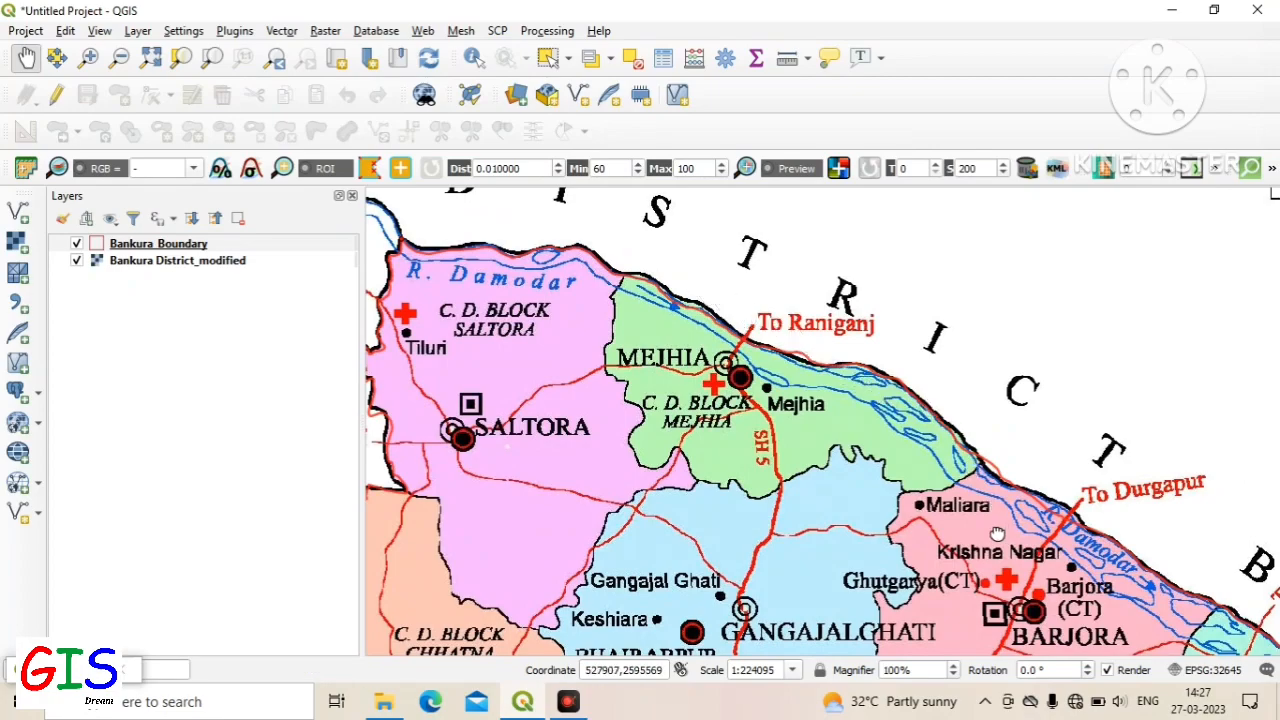
drag(997, 533, 563, 350)
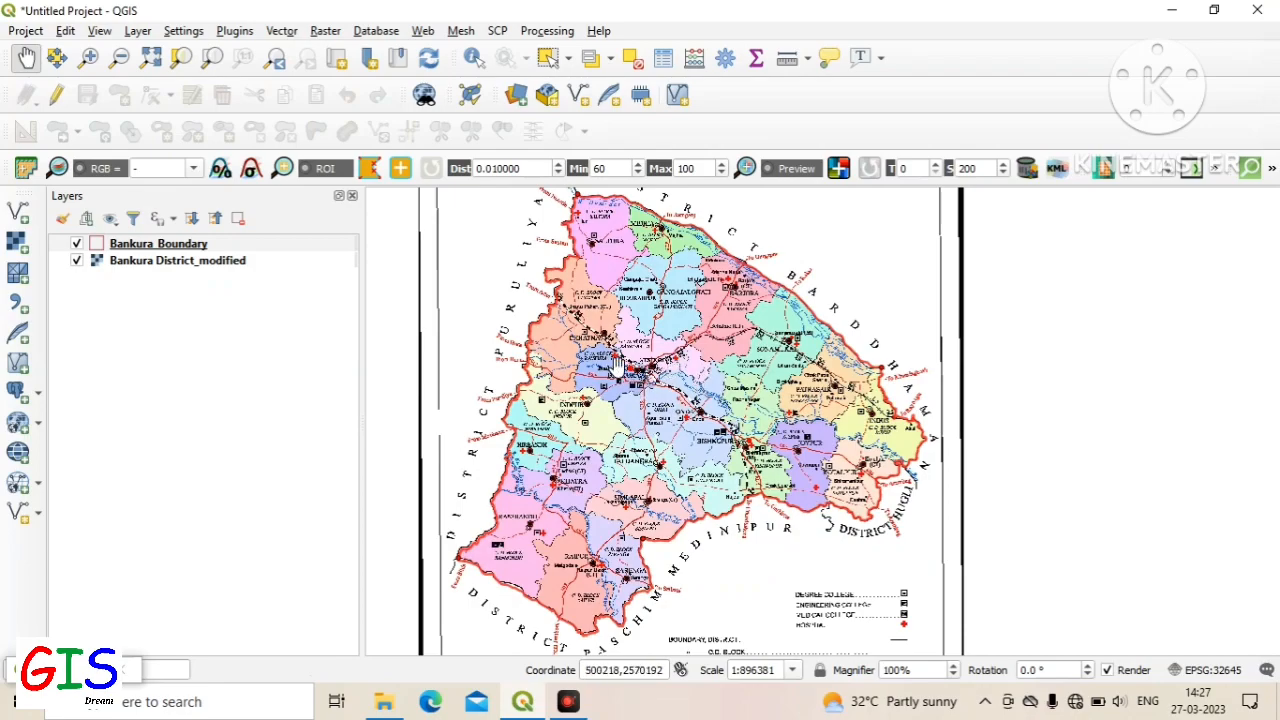
mouse_move(572, 555)
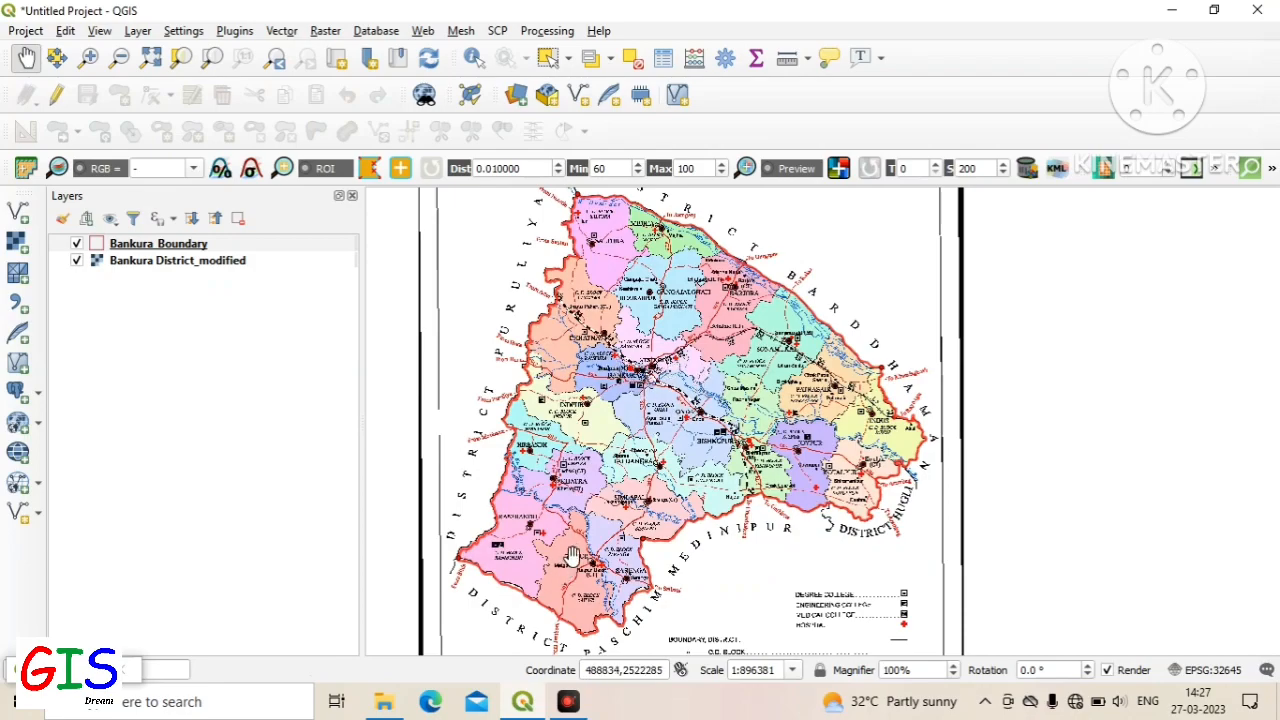